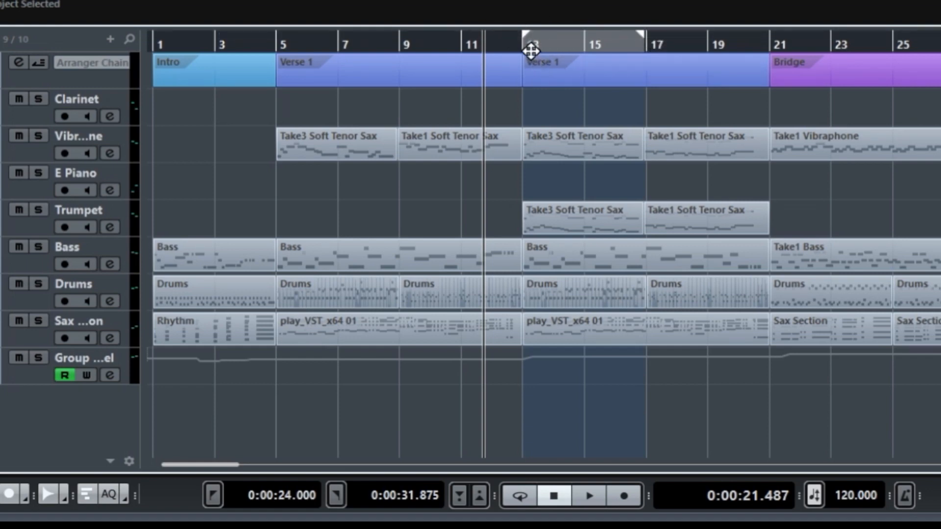
{"action": "mouse_move", "coordinate": [636, 51]}
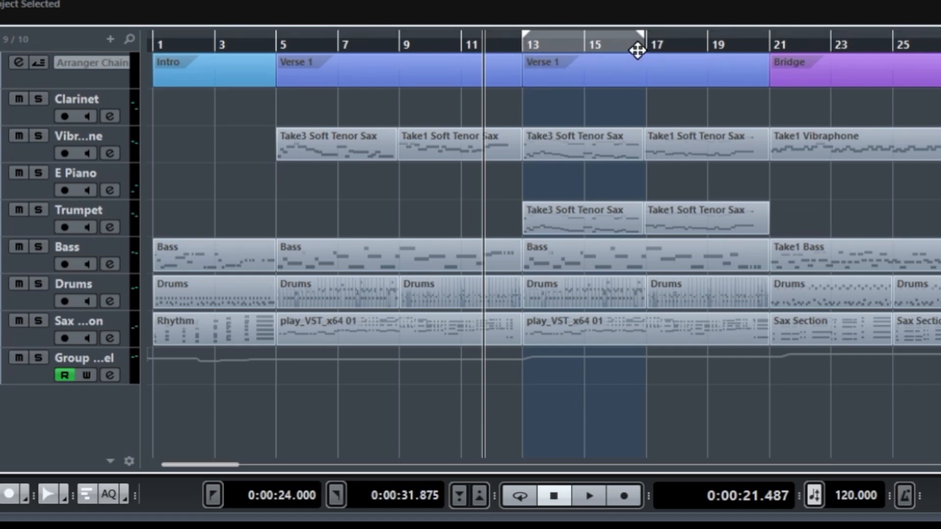
{"action": "mouse_move", "coordinate": [624, 50]}
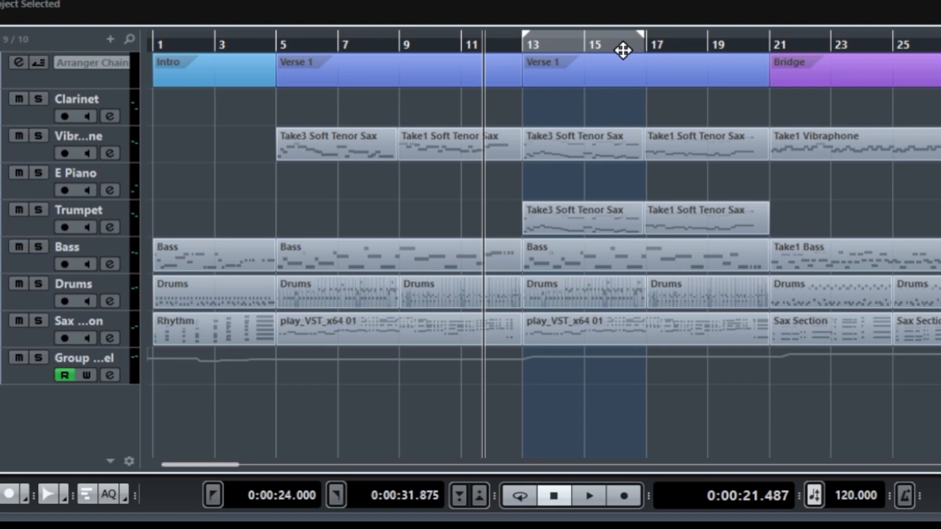
Switch on cycle mode with numpad slash and the Transport Cycle button
{"action": "key", "text": "/"}
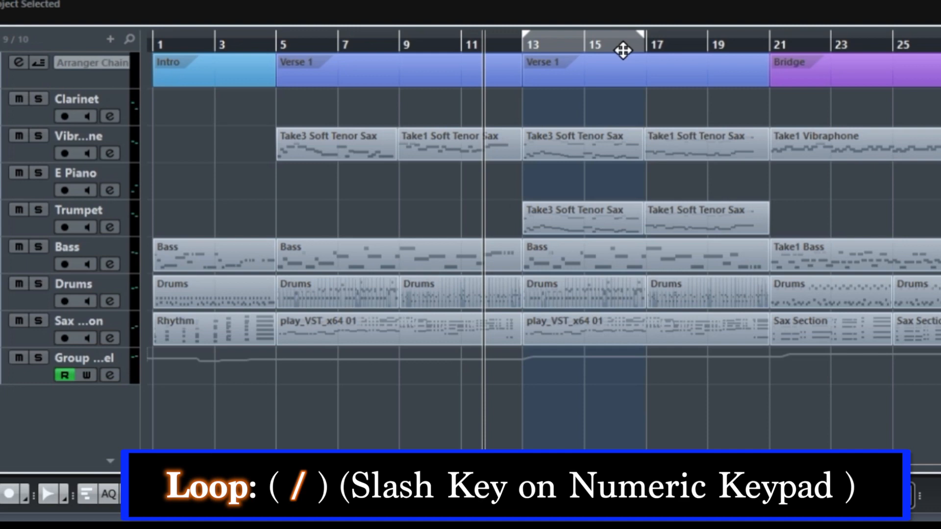
{"action": "left_click", "coordinate": [582, 43]}
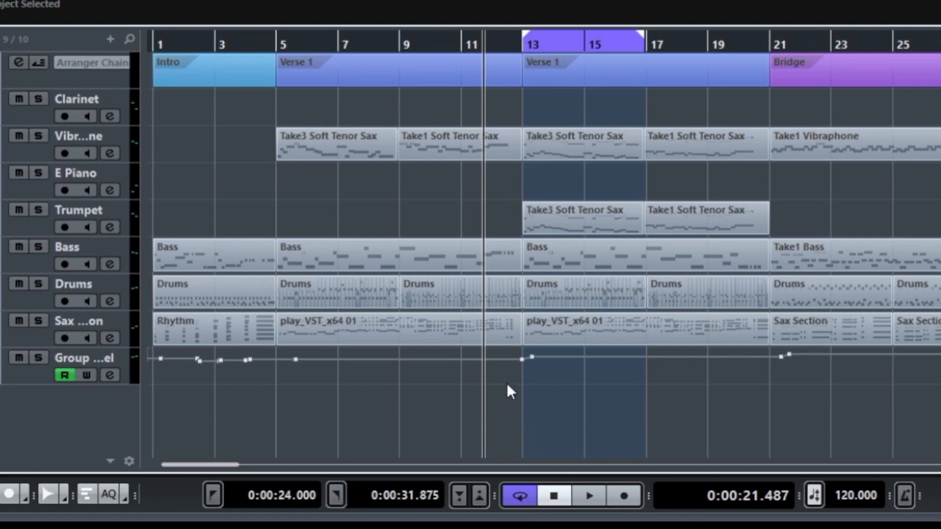
Move the cursor to the bar 13 left locator and play the loop
{"action": "key", "text": "1"}
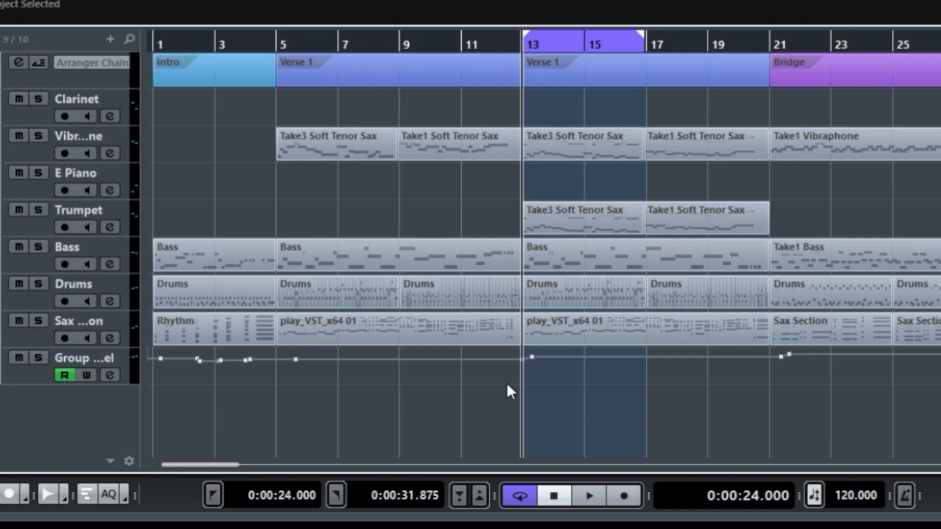
{"action": "left_click", "coordinate": [587, 496]}
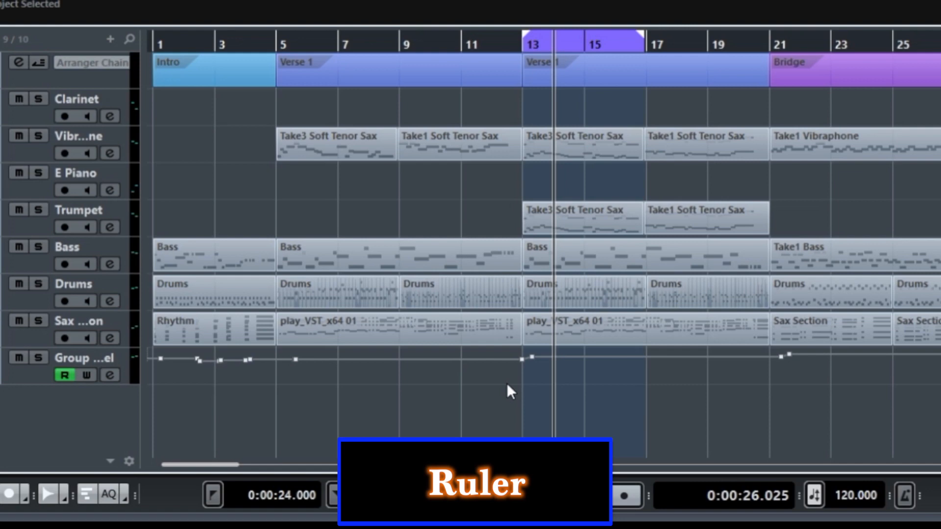
{"action": "key", "text": "p"}
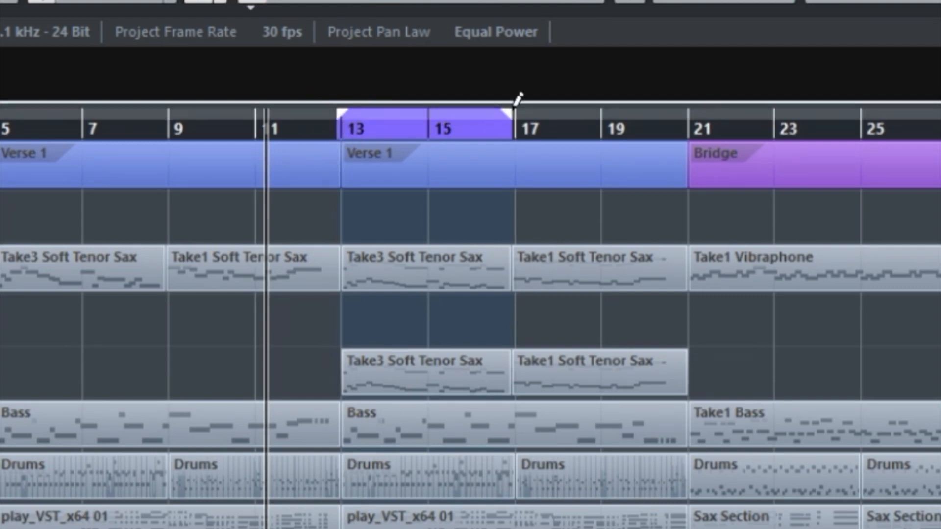
Drag the right locator in the ruler past bar 20 in two drags
{"action": "left_click_drag", "start_coordinate": [510, 126], "coordinate": [660, 126]}
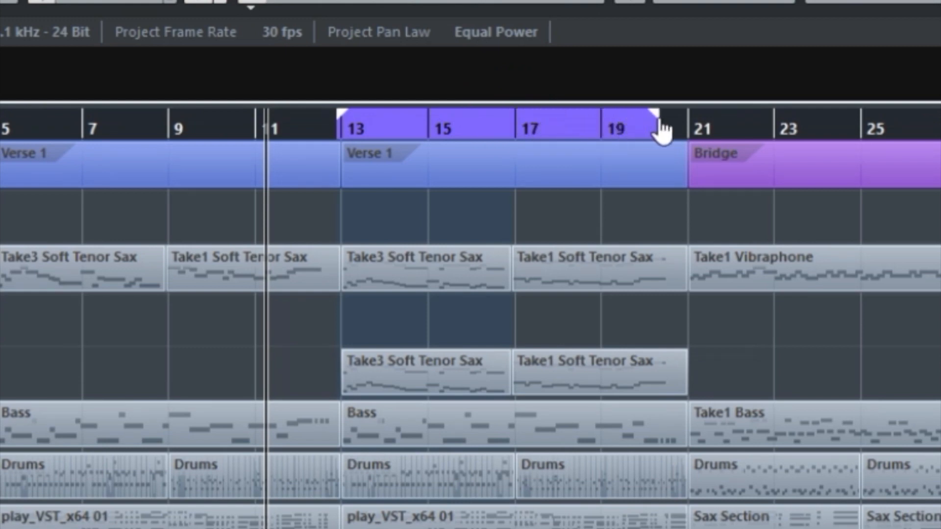
{"action": "left_click_drag", "start_coordinate": [660, 126], "coordinate": [792, 126]}
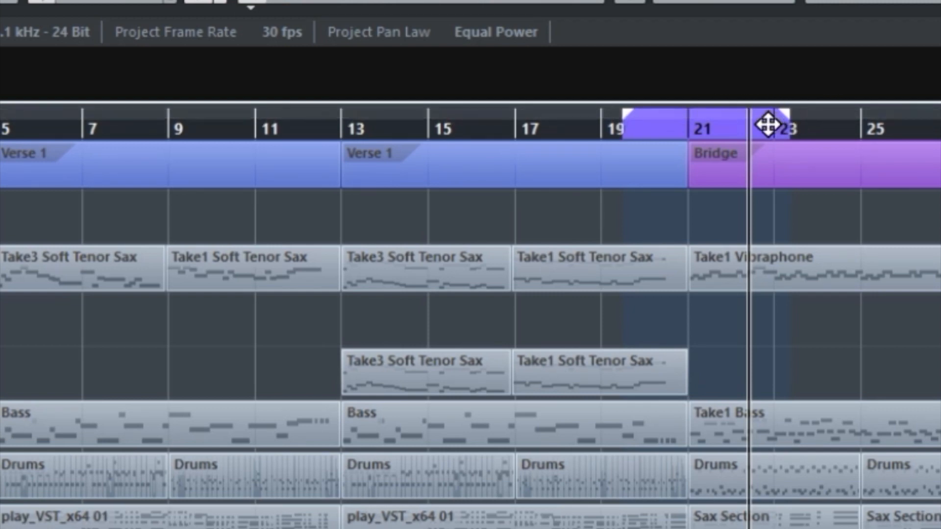
{"action": "mouse_move", "coordinate": [720, 105]}
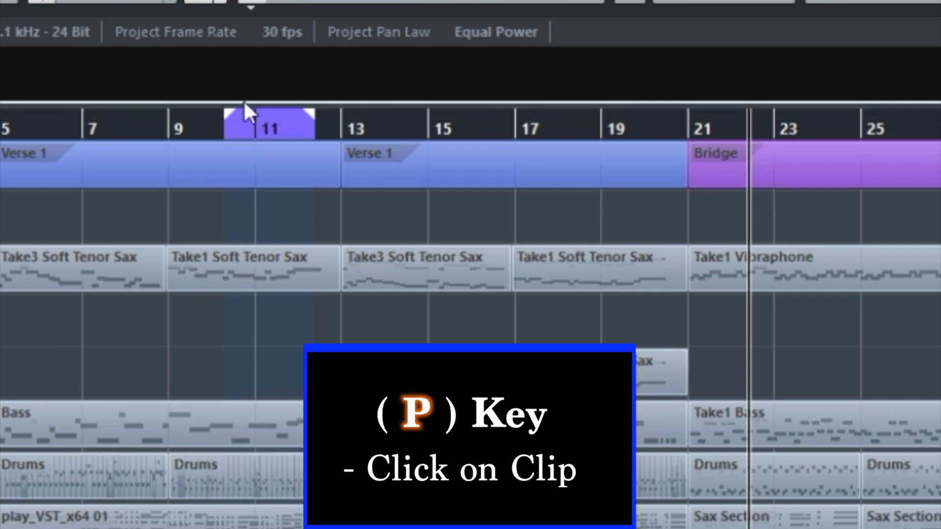
{"action": "mouse_move", "coordinate": [256, 485]}
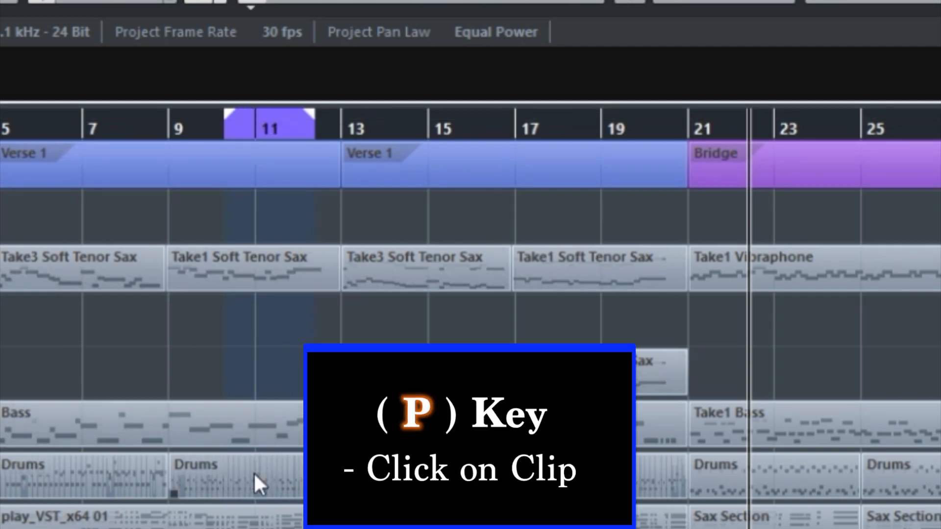
Select the Drums clip at the start of the Bridge
{"action": "left_click", "coordinate": [255, 480]}
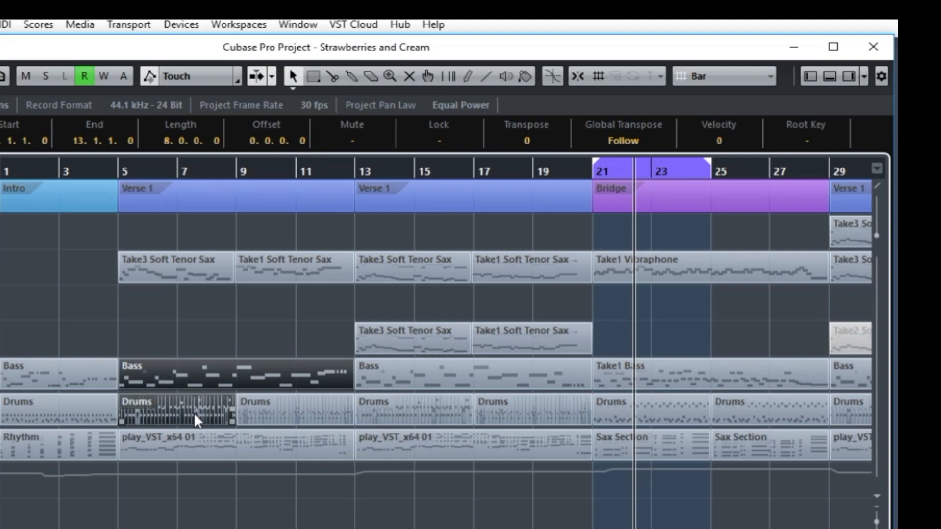
{"action": "mouse_move", "coordinate": [188, 420]}
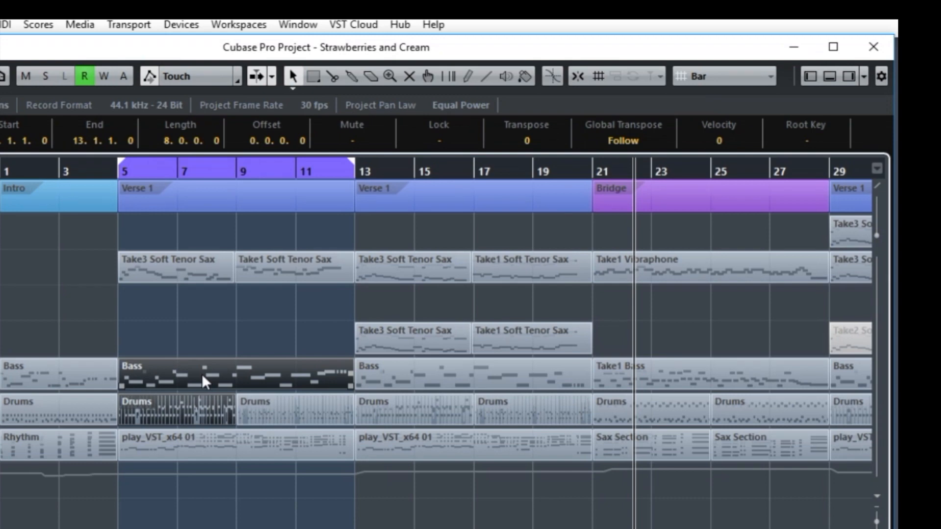
{"action": "mouse_move", "coordinate": [282, 382]}
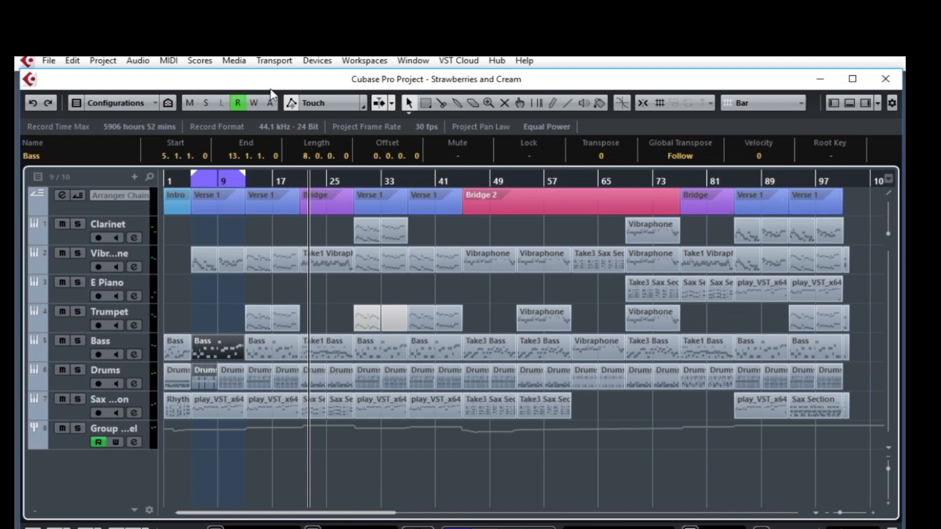
Select the Bass clip at bar 5
{"action": "left_click", "coordinate": [72, 60]}
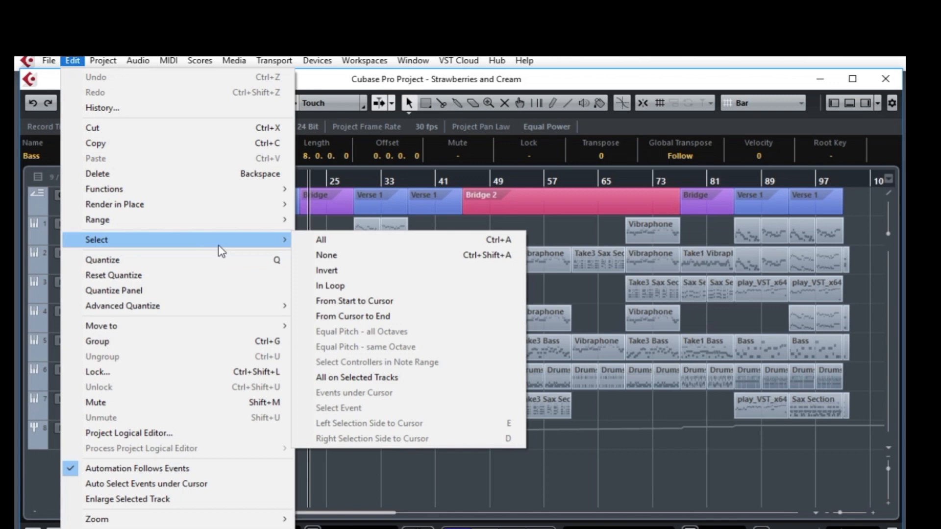
{"action": "left_click", "coordinate": [320, 240]}
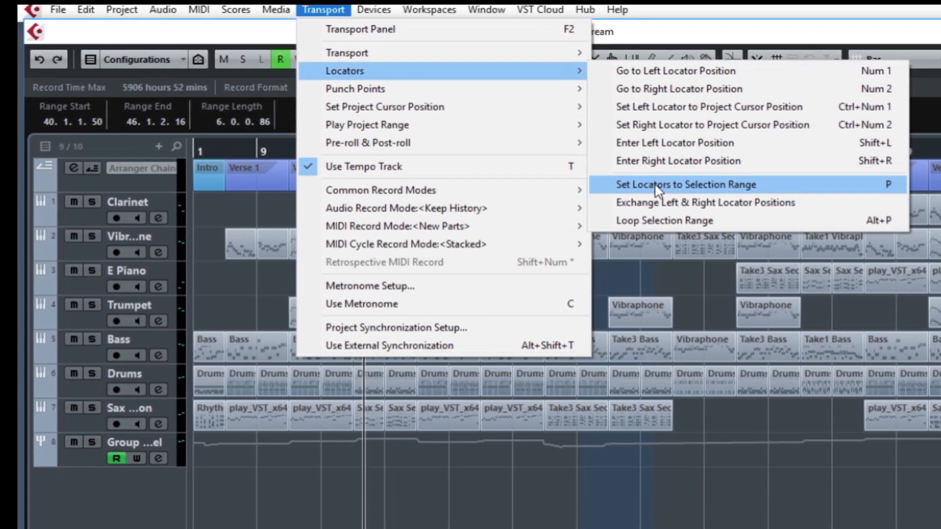
Choose Set Locators to Selection Range for the bar 40–46 selection
{"action": "left_click", "coordinate": [685, 185]}
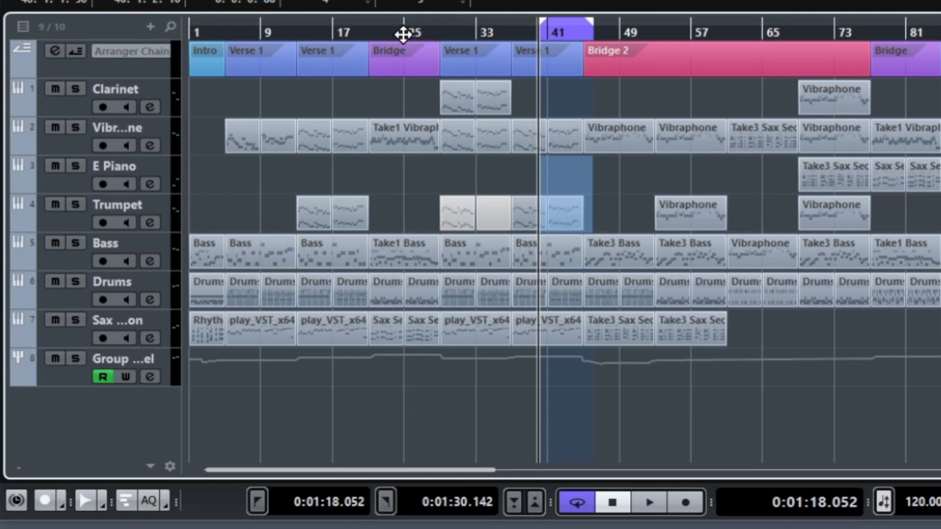
Place the project cursor near bar 24 in the ruler
{"action": "left_click", "coordinate": [403, 33]}
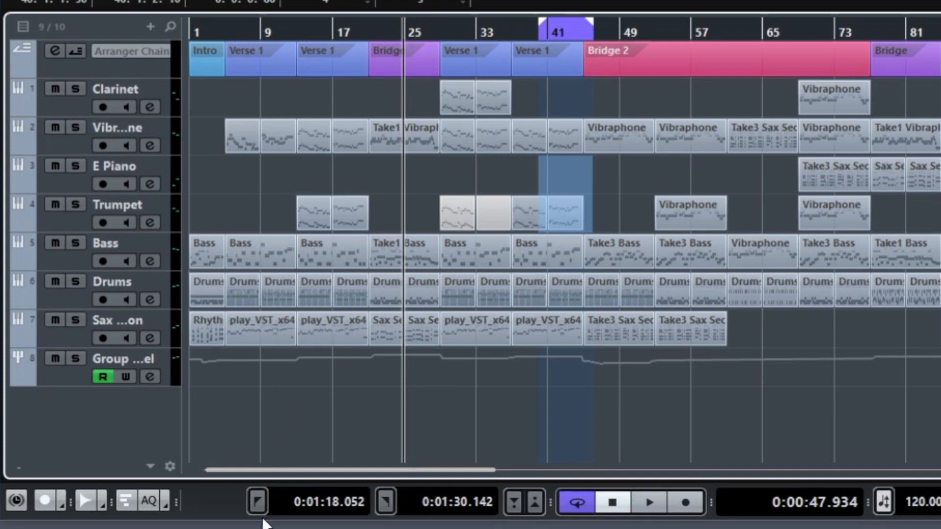
{"action": "mouse_move", "coordinate": [254, 502]}
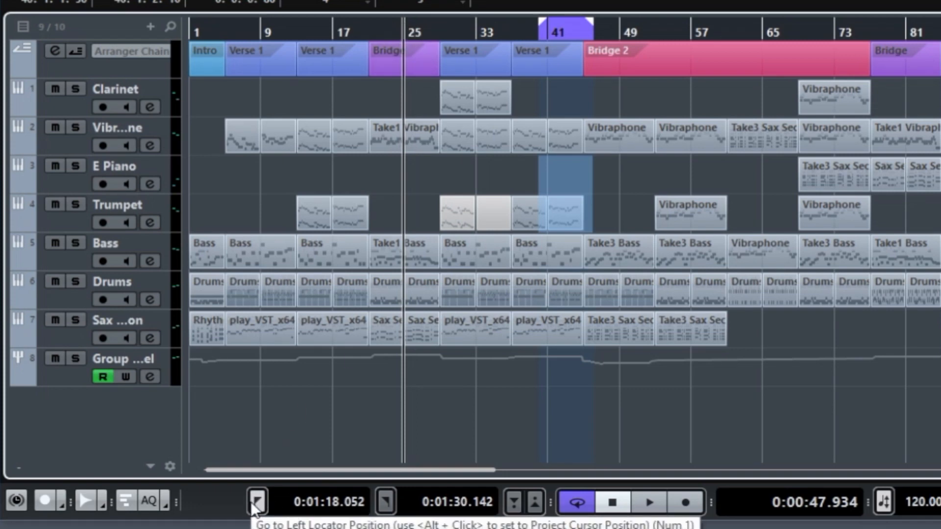
Set left locator to 0:00:47.934 and right locator to 0:01:42.232 from playhead positions
{"action": "left_click", "coordinate": [255, 502]}
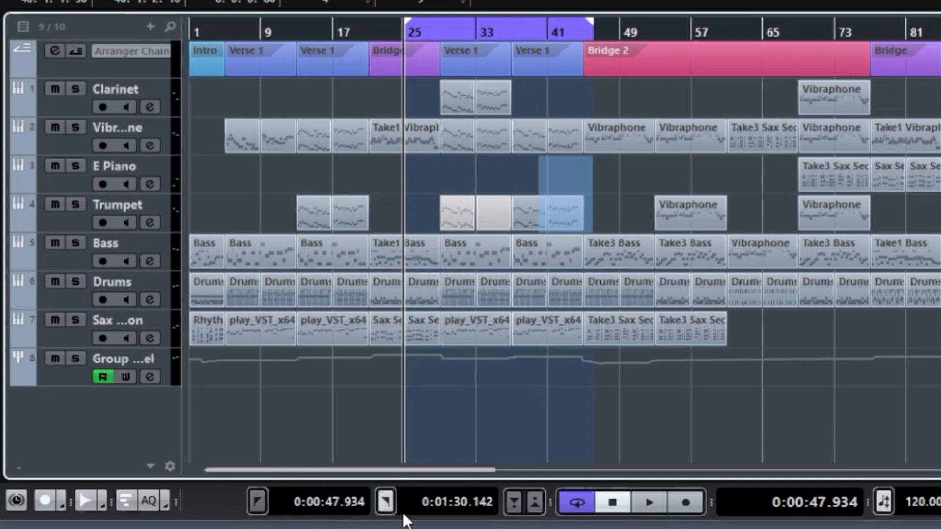
{"action": "mouse_move", "coordinate": [390, 513]}
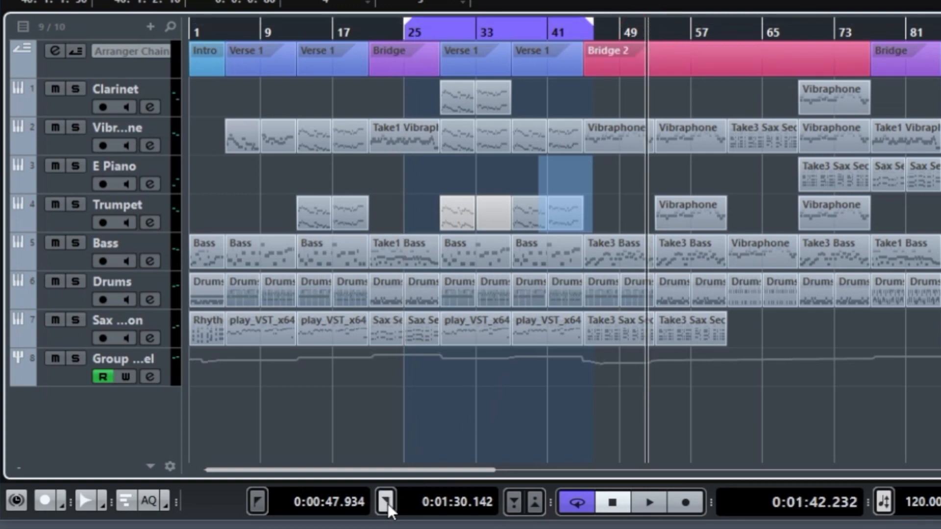
{"action": "left_click", "coordinate": [384, 501]}
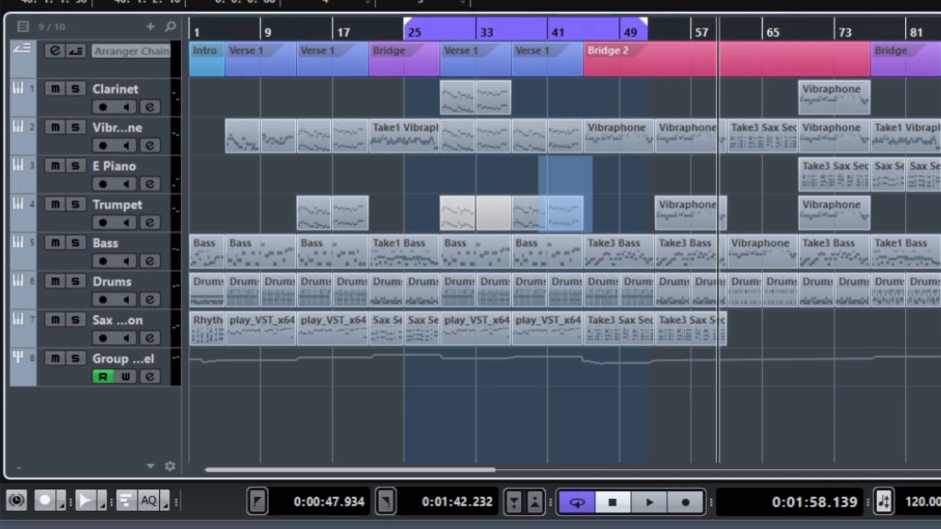
Open the Transport menu for the locator-to-cursor commands
{"action": "left_click", "coordinate": [274, 4]}
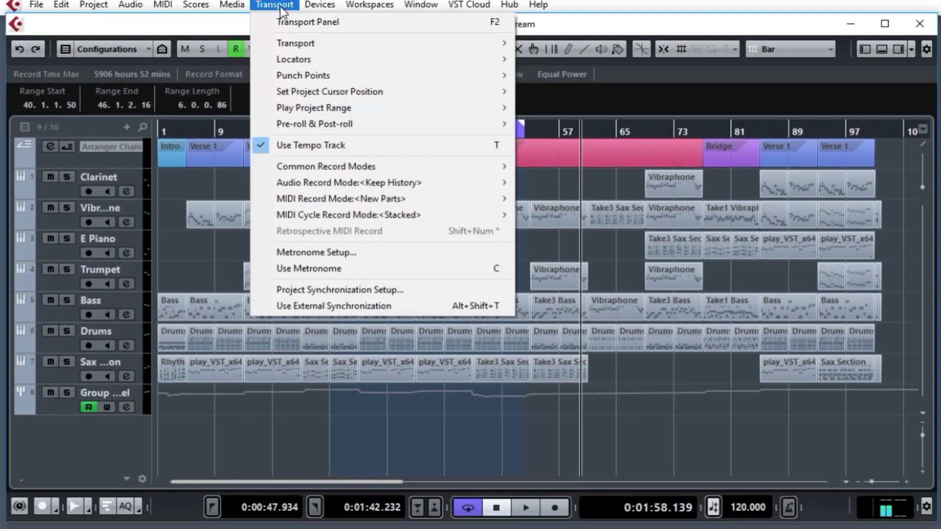
{"action": "mouse_move", "coordinate": [294, 58]}
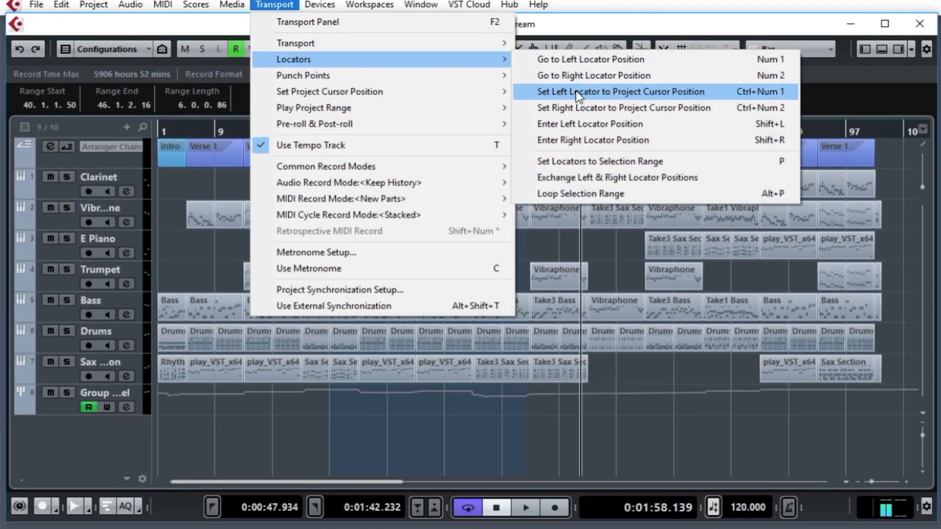
{"action": "mouse_move", "coordinate": [651, 96]}
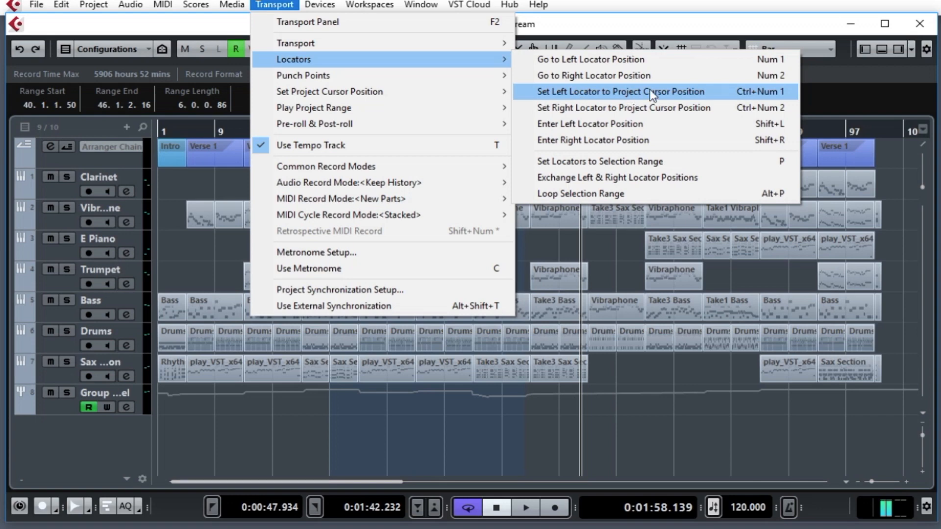
{"action": "mouse_move", "coordinate": [666, 105]}
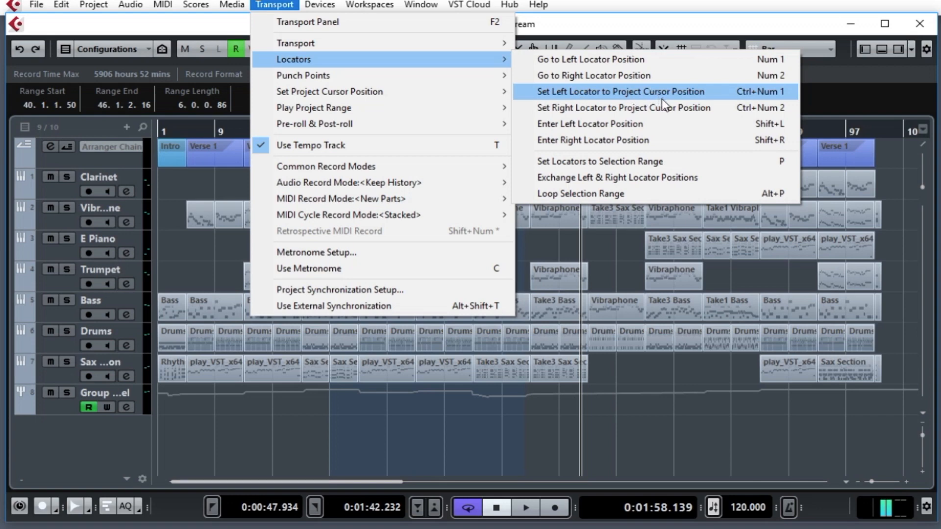
{"action": "mouse_move", "coordinate": [639, 109]}
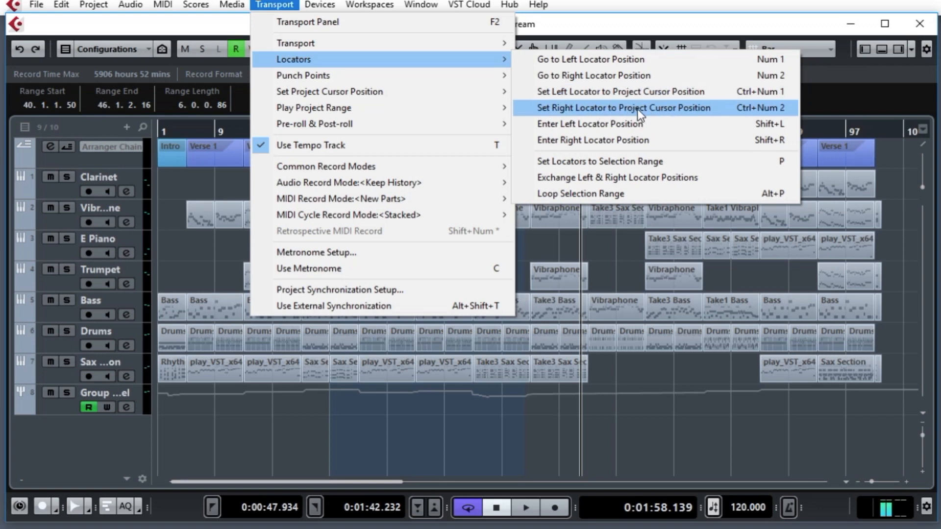
{"action": "mouse_move", "coordinate": [724, 121]}
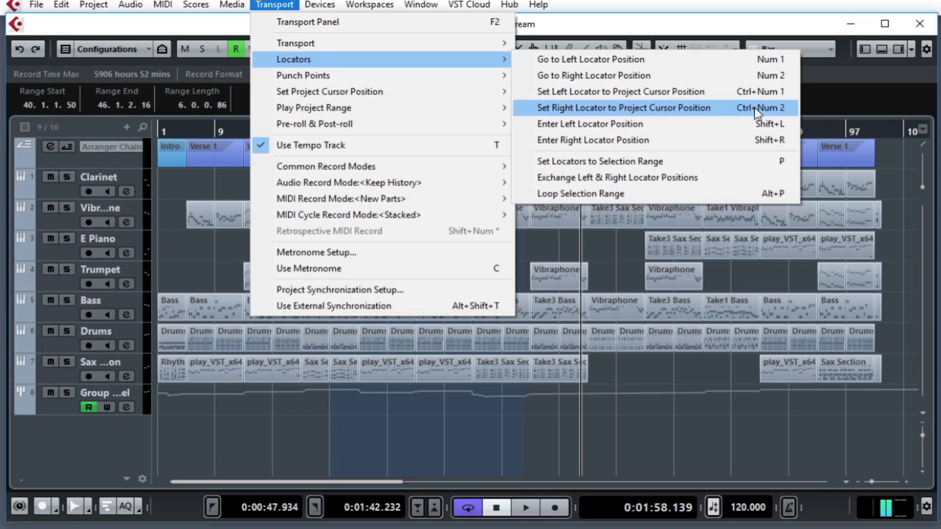
{"action": "mouse_move", "coordinate": [623, 91]}
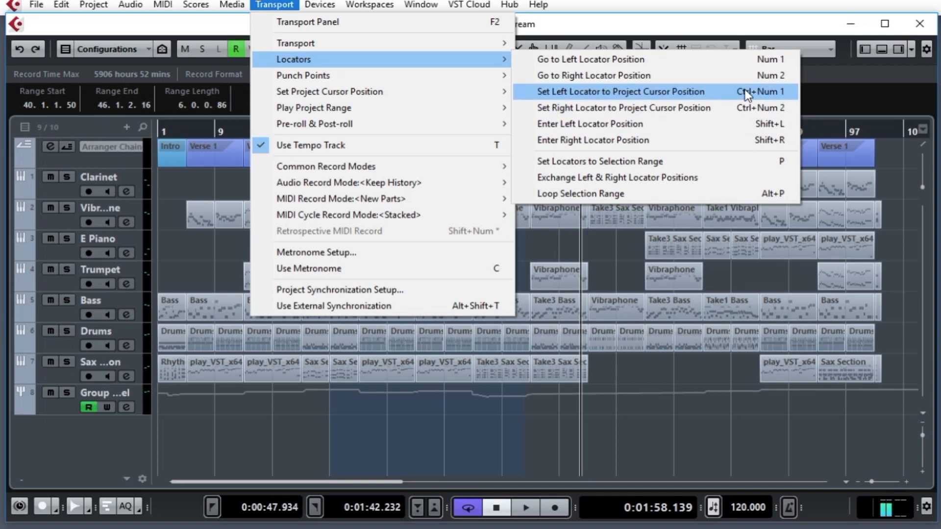